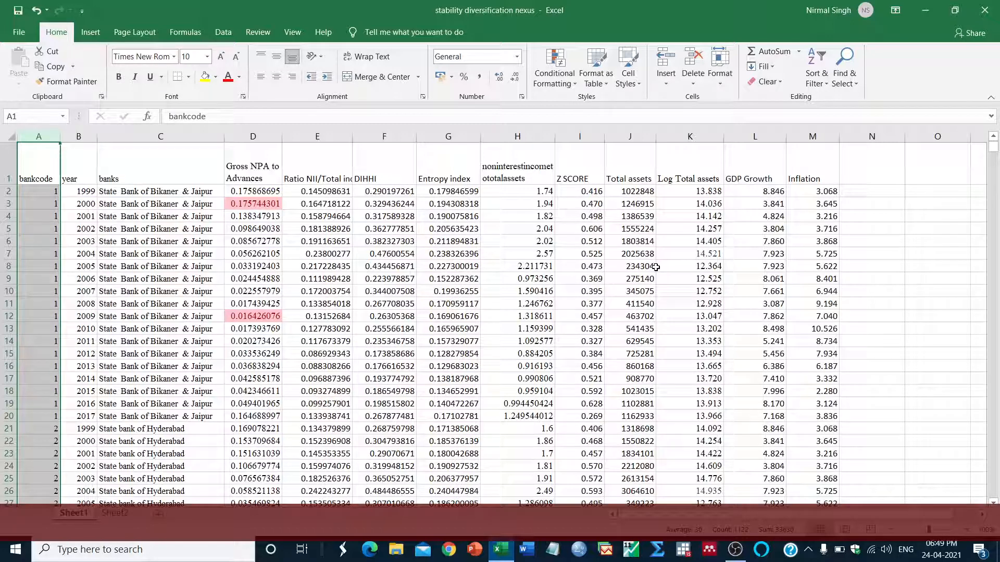
mouse_move(299, 219)
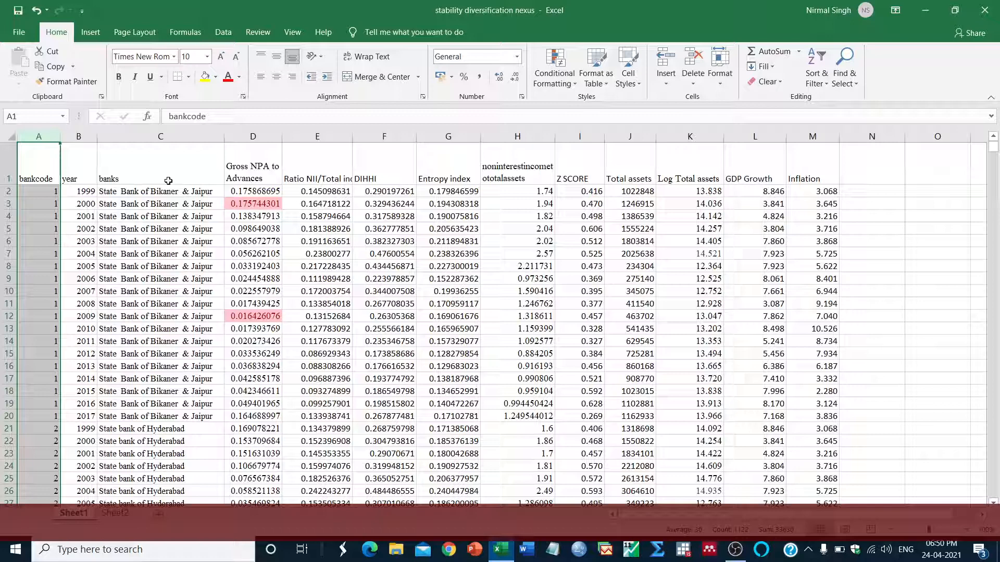
mouse_move(127, 203)
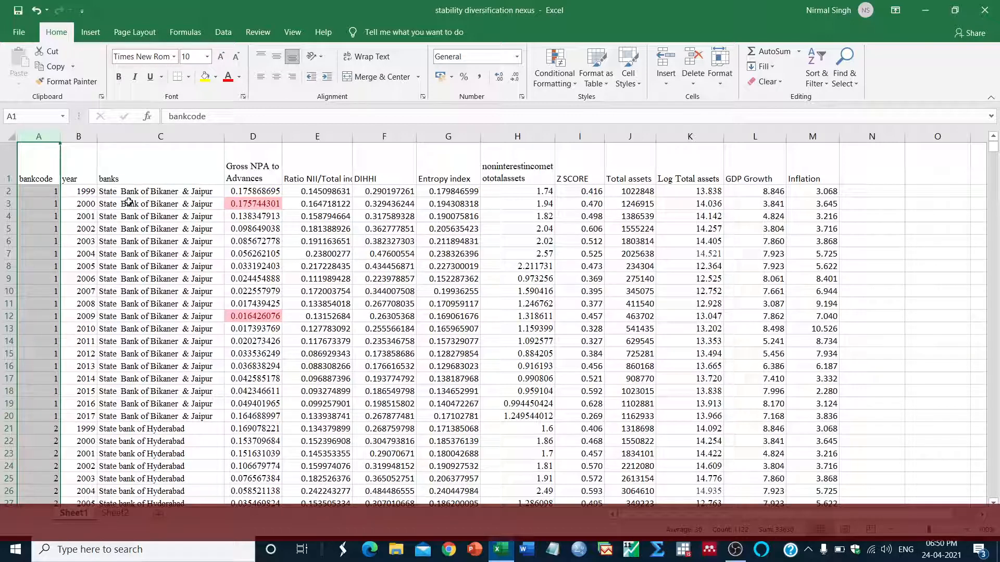
mouse_move(225, 191)
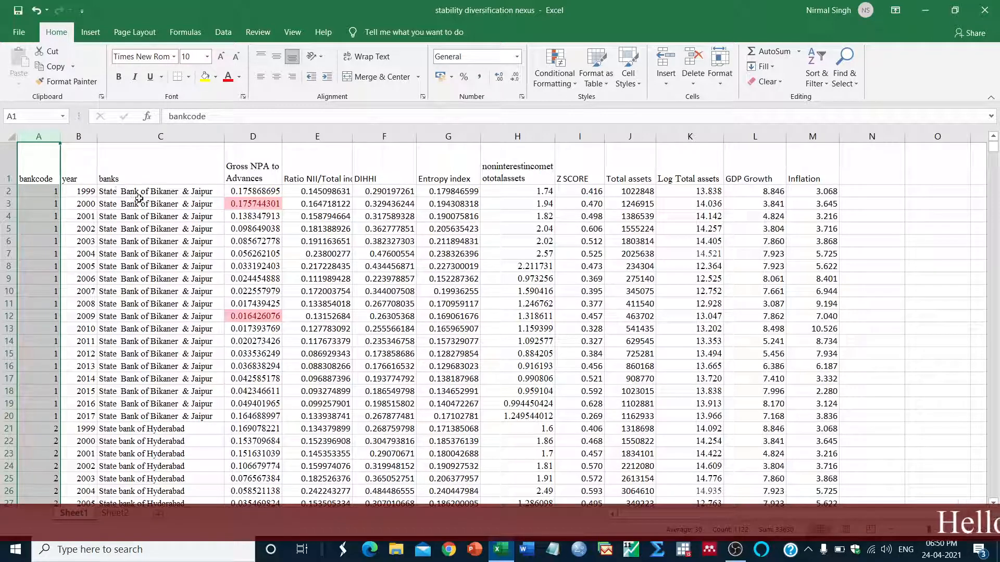
- Review the panel layout: the first bank's years 1999-2017 and the State Bank of Bikaner & Jaipur rows
left_click(160, 191)
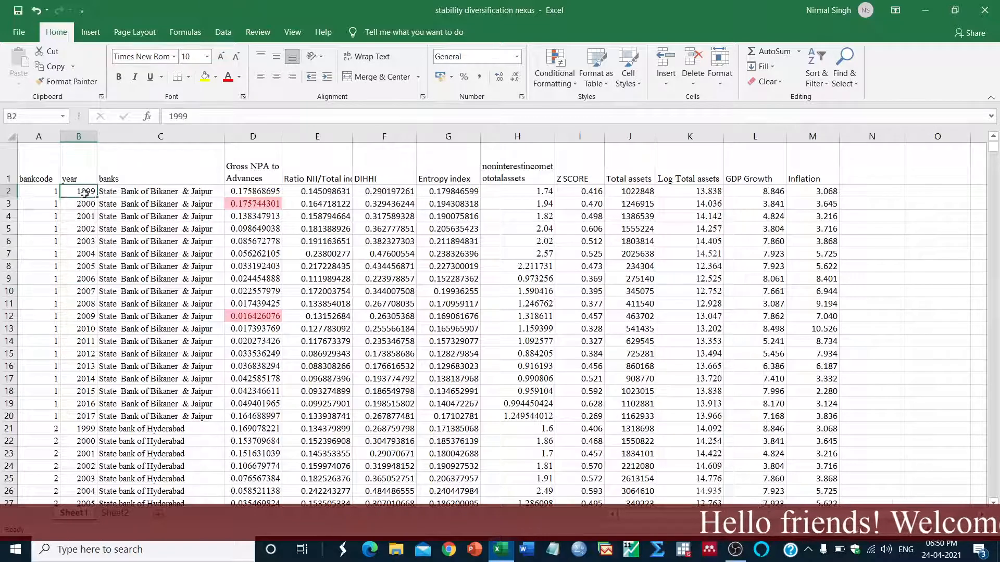
left_click_drag(78, 192, 78, 405)
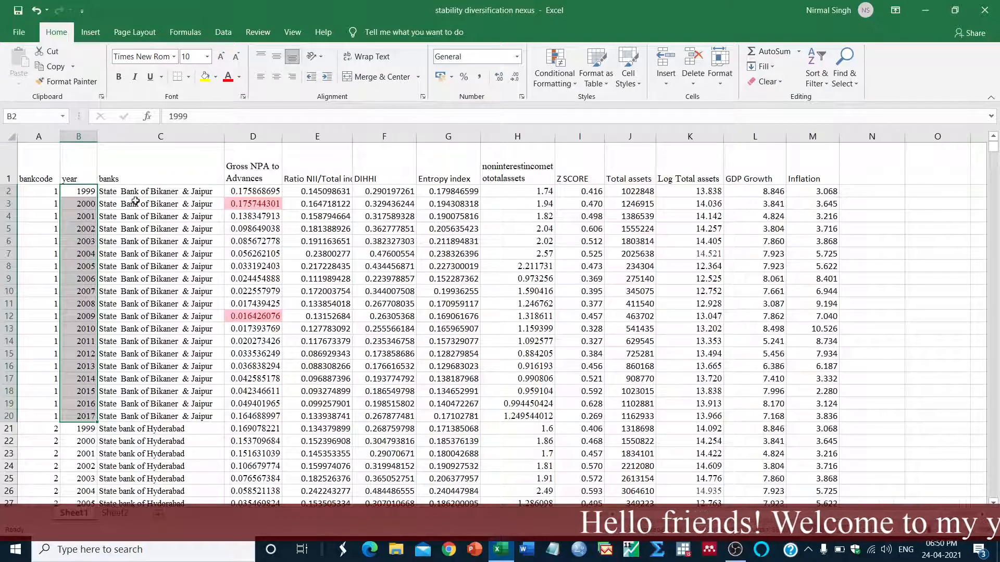
scroll("down", 3)
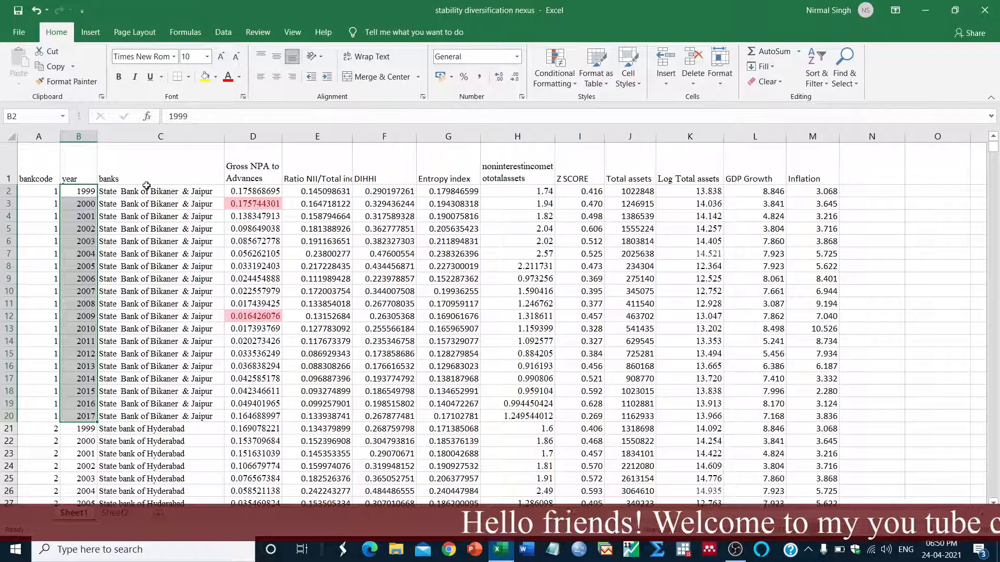
left_click(160, 191)
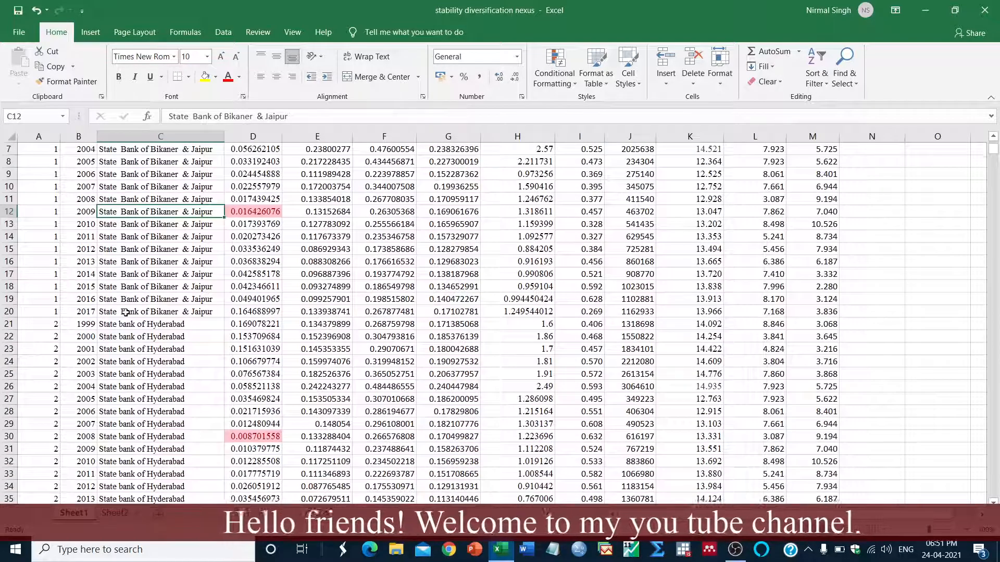
left_click(160, 261)
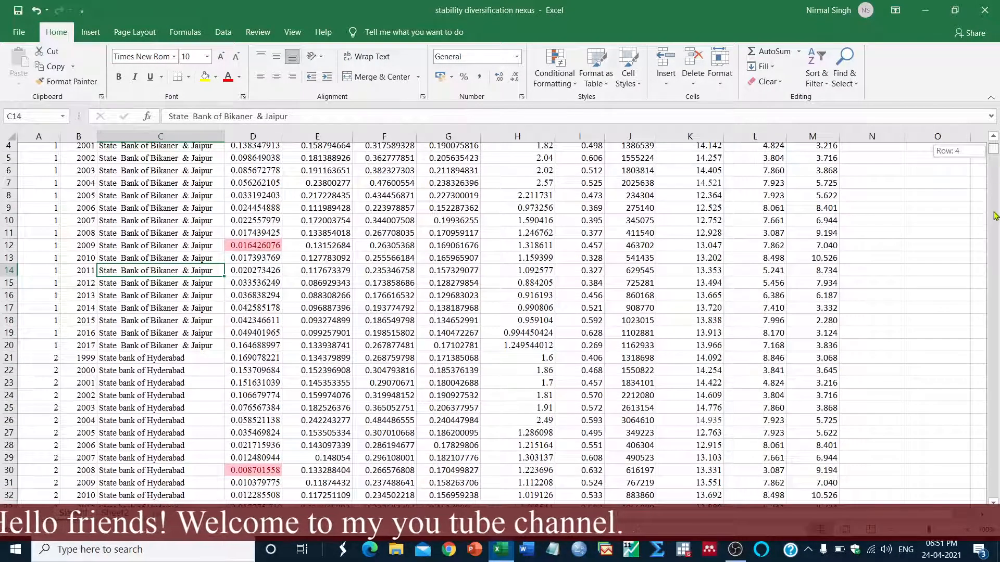
scroll("down", 3)
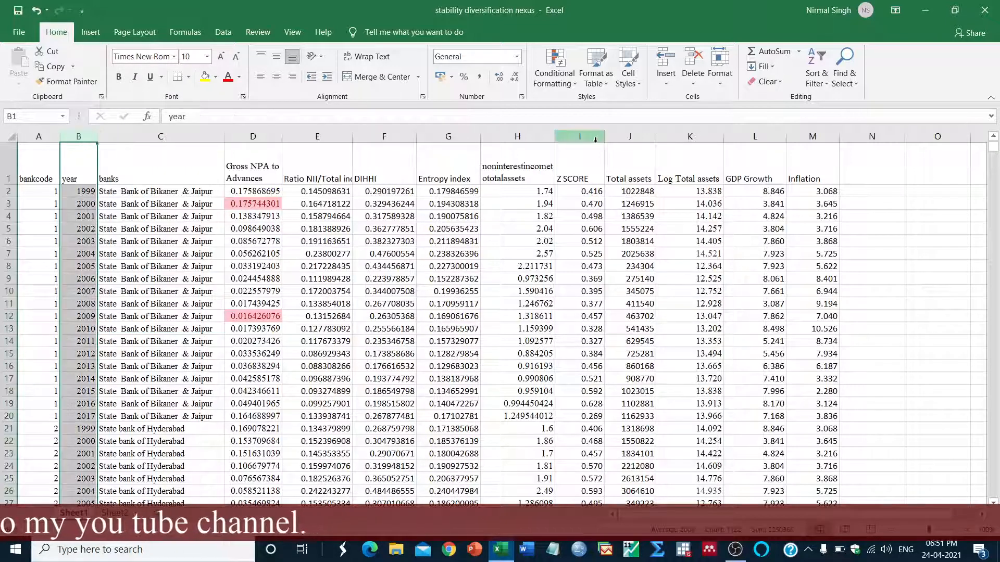
- Sort the whole table by year smallest to largest, expanding the selection to all rows
left_click(817, 66)
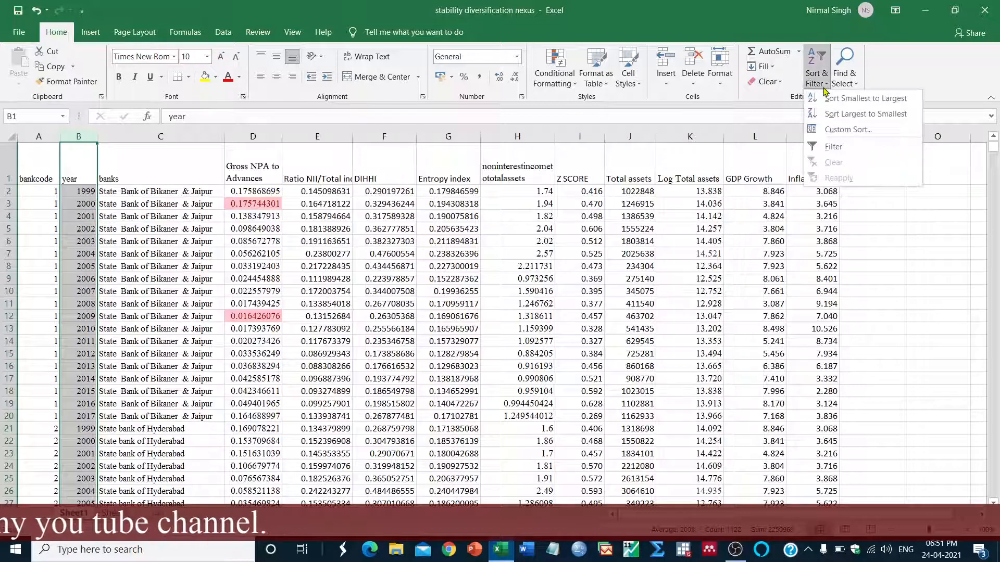
left_click(864, 98)
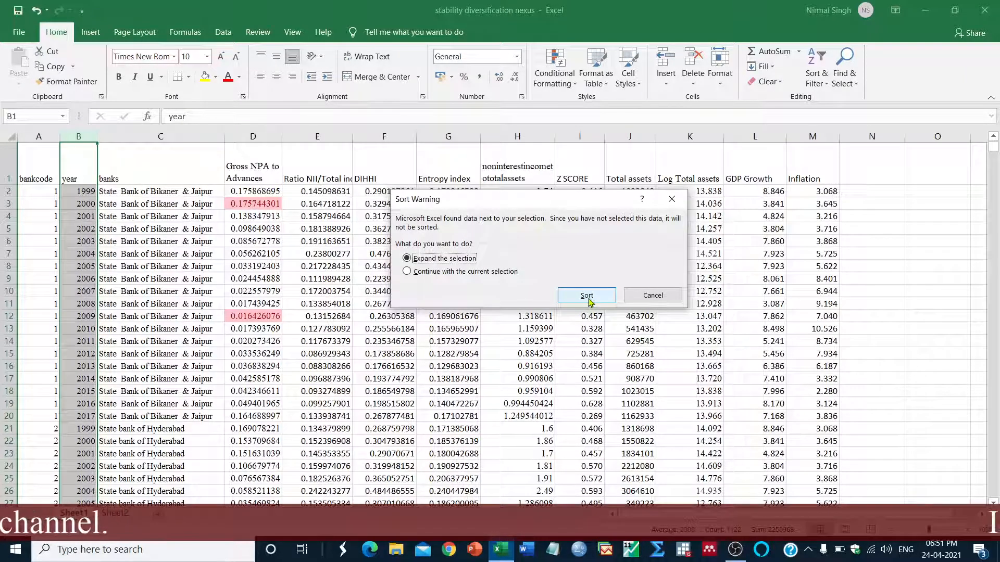
left_click(584, 294)
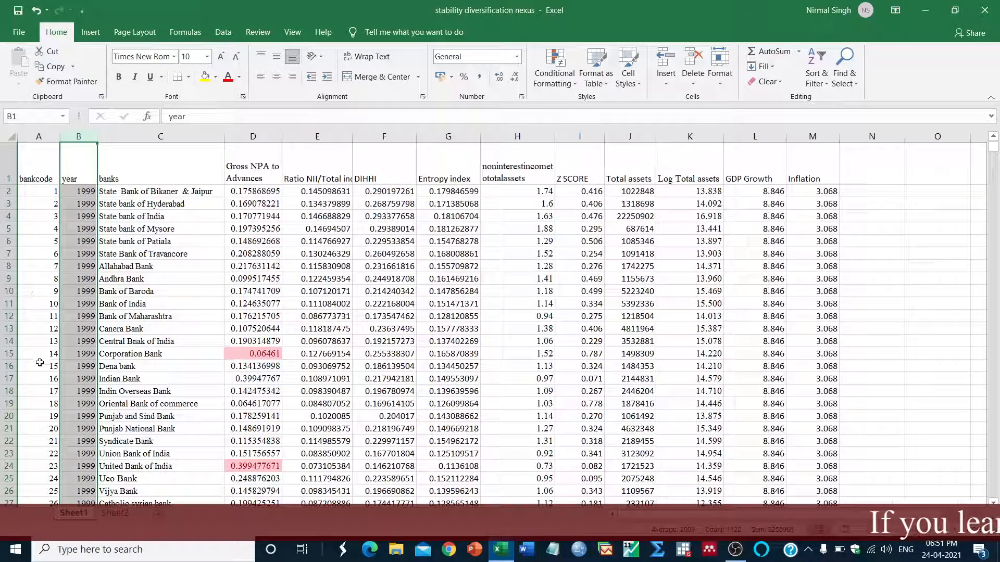
scroll("down", 3)
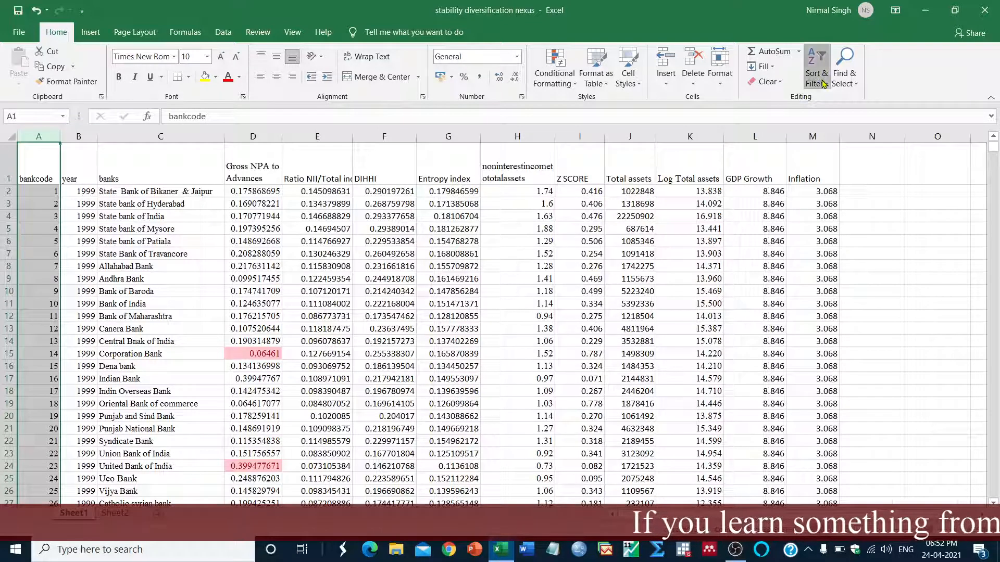
- Sort the whole table by bankcode smallest to largest, expanding the selection to all rows
left_click(816, 67)
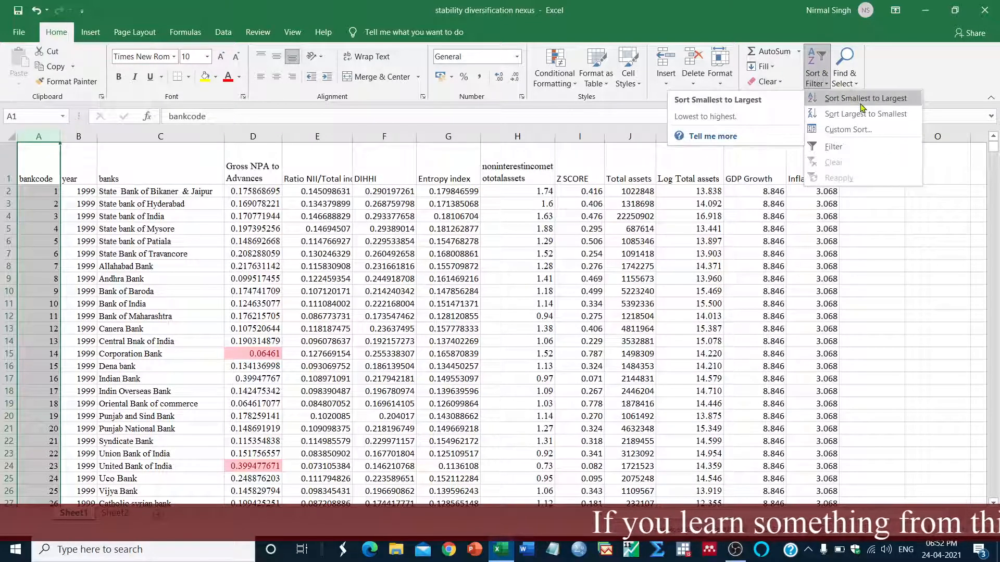
left_click(865, 98)
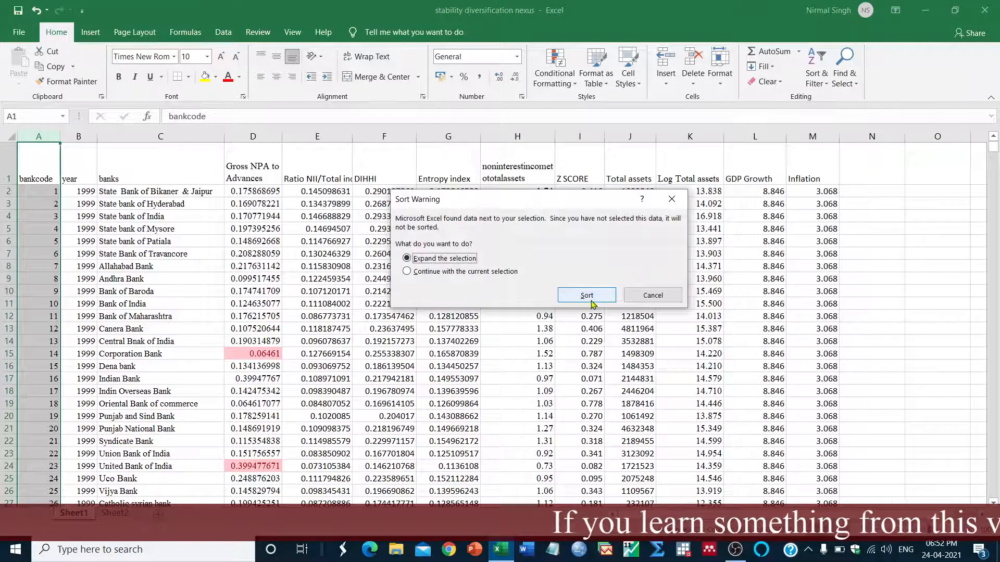
left_click(585, 295)
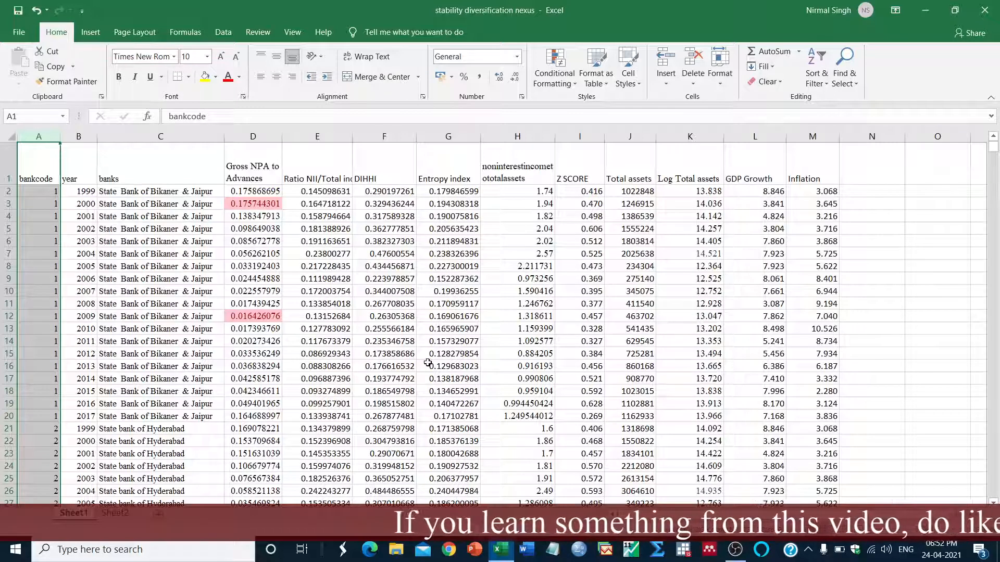
mouse_move(552, 451)
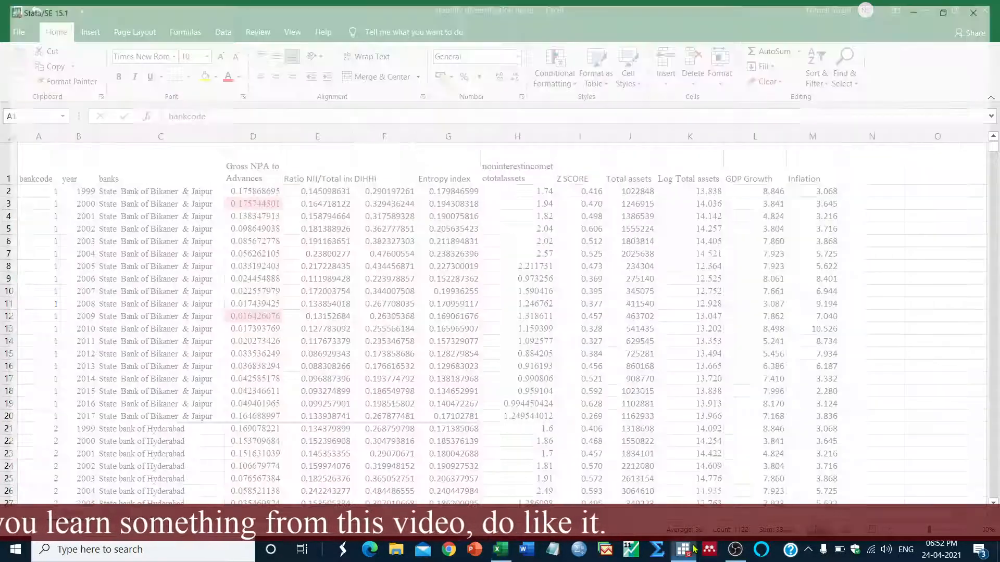
- In Stata, start an Excel spreadsheet import and browse for the workbook
left_click(681, 549)
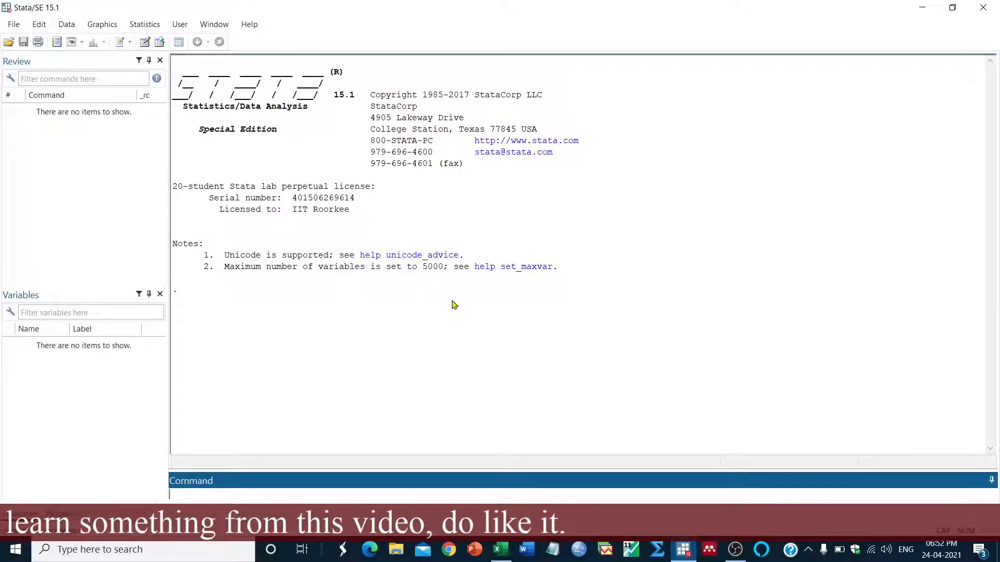
left_click(13, 24)
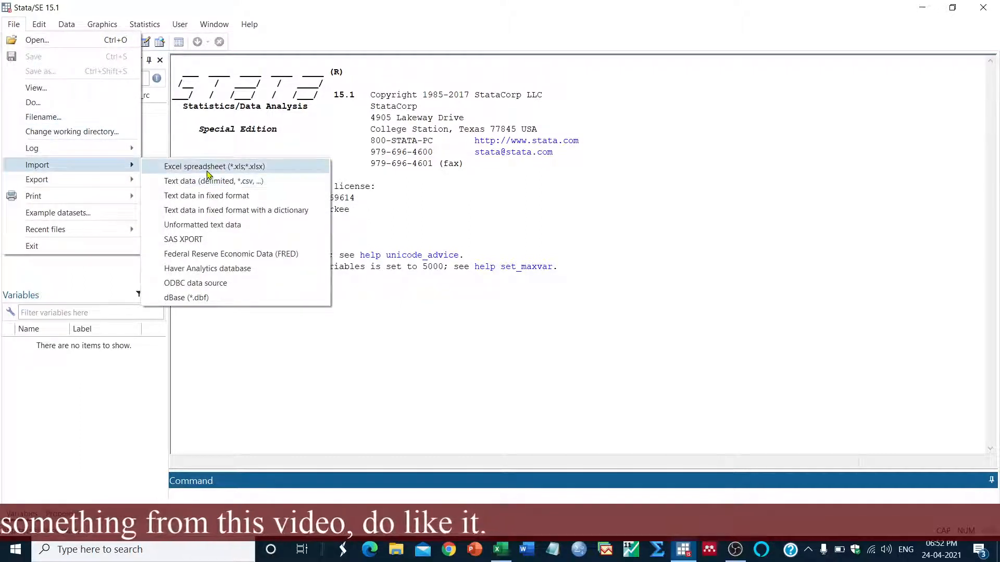
left_click(214, 167)
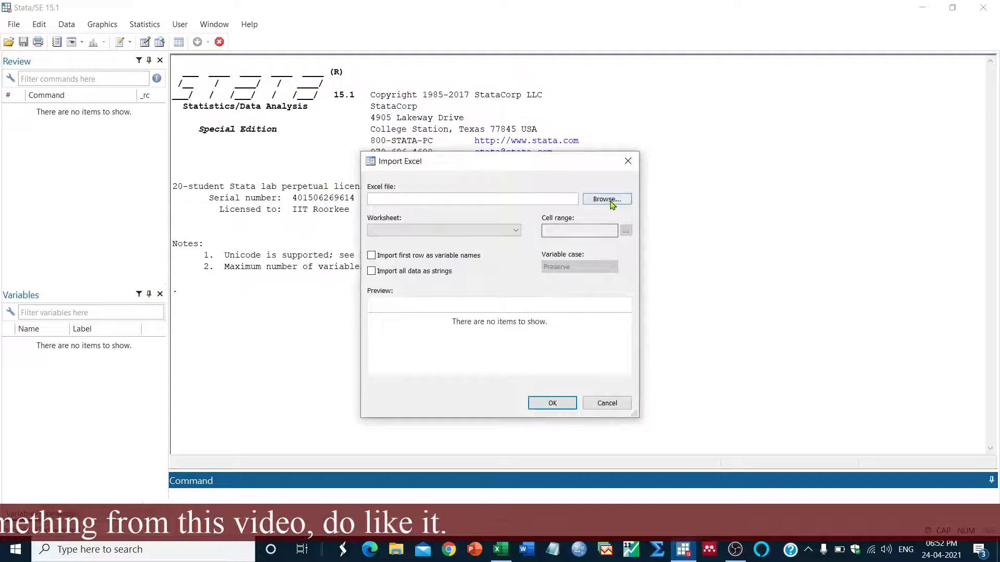
left_click(605, 199)
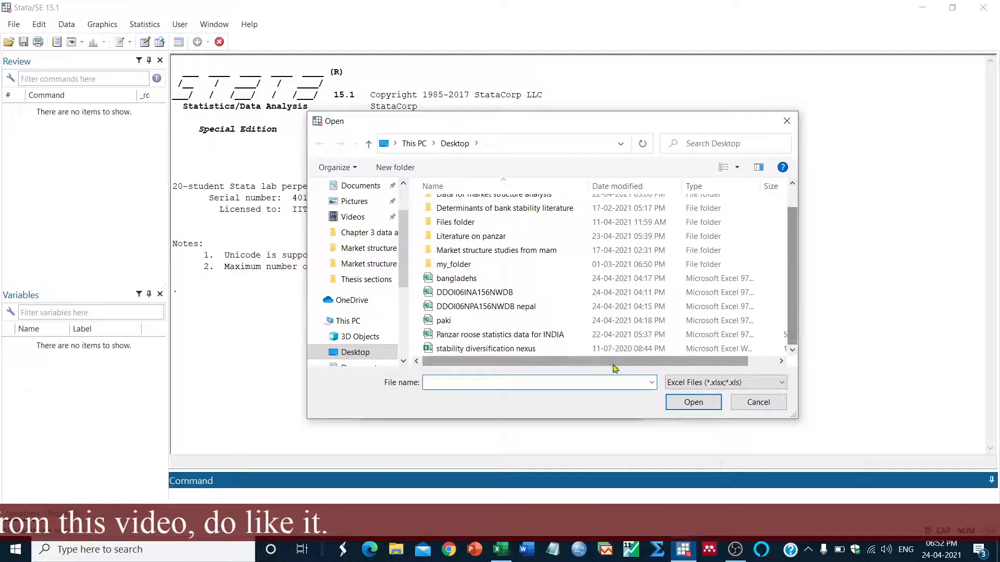
- Import the stability diversification nexus workbook with the first row as variable names
left_click(692, 402)
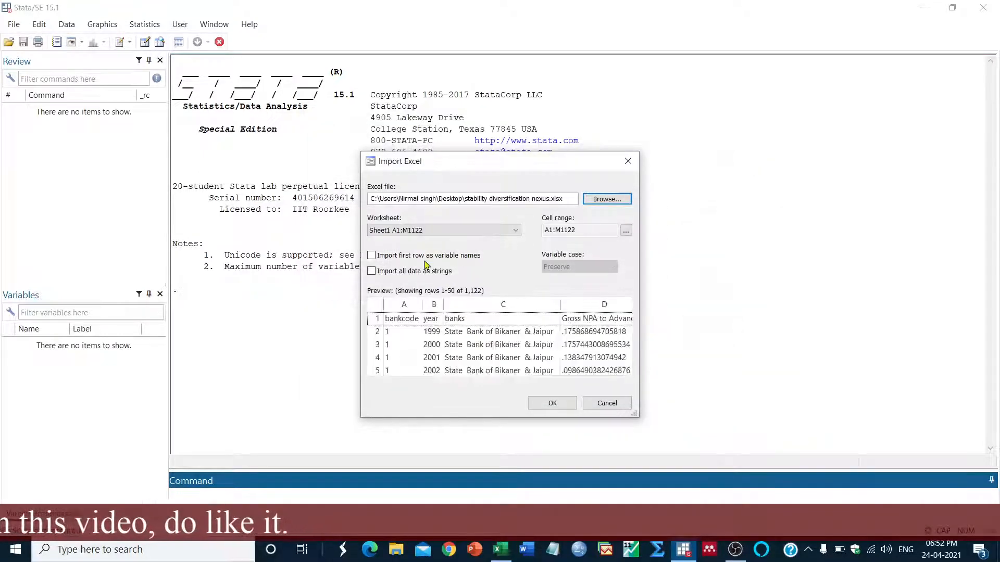
left_click(370, 255)
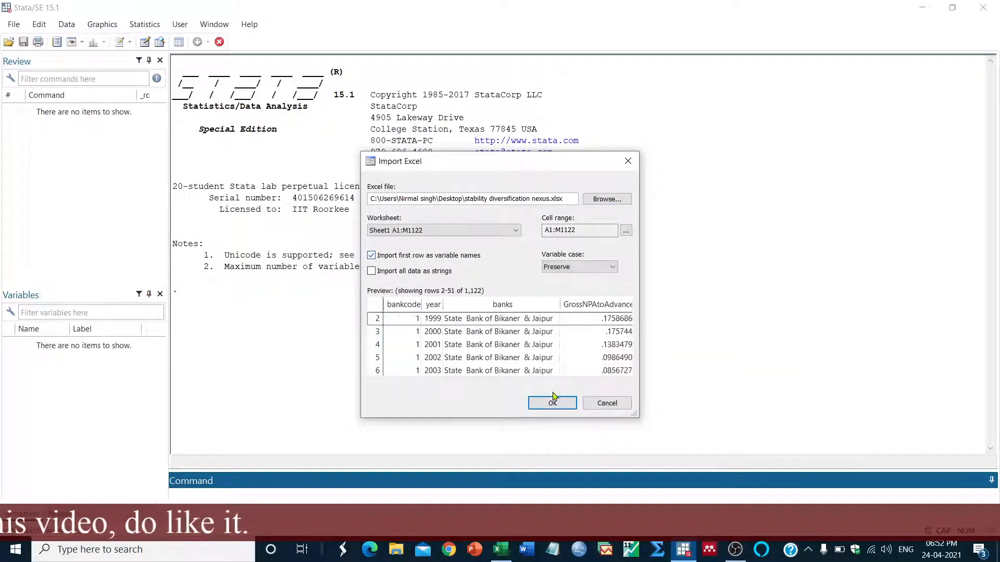
left_click(552, 402)
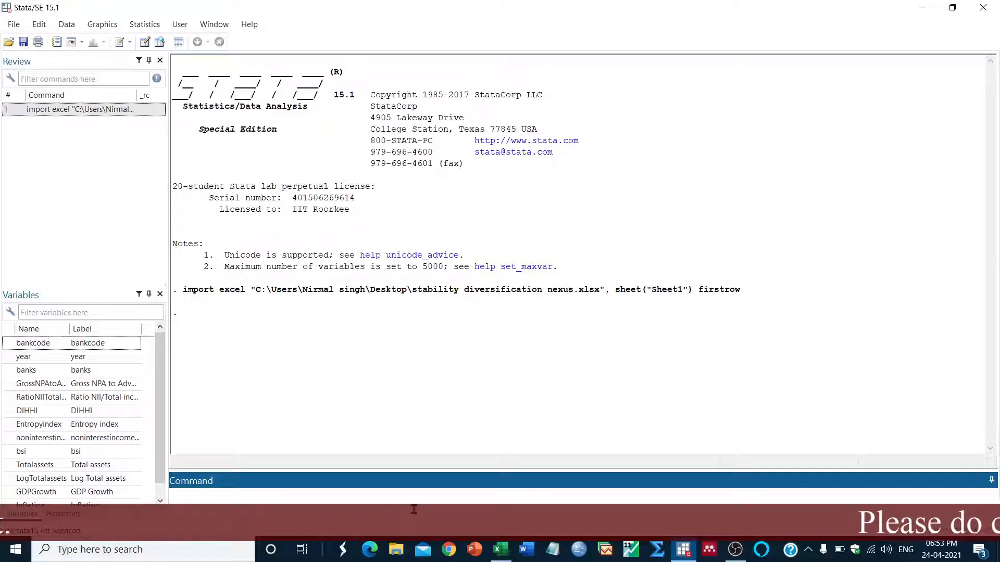
- Run xtset bankcode year to declare bankcode as panel ID and year as time variable
type("xtset bank")
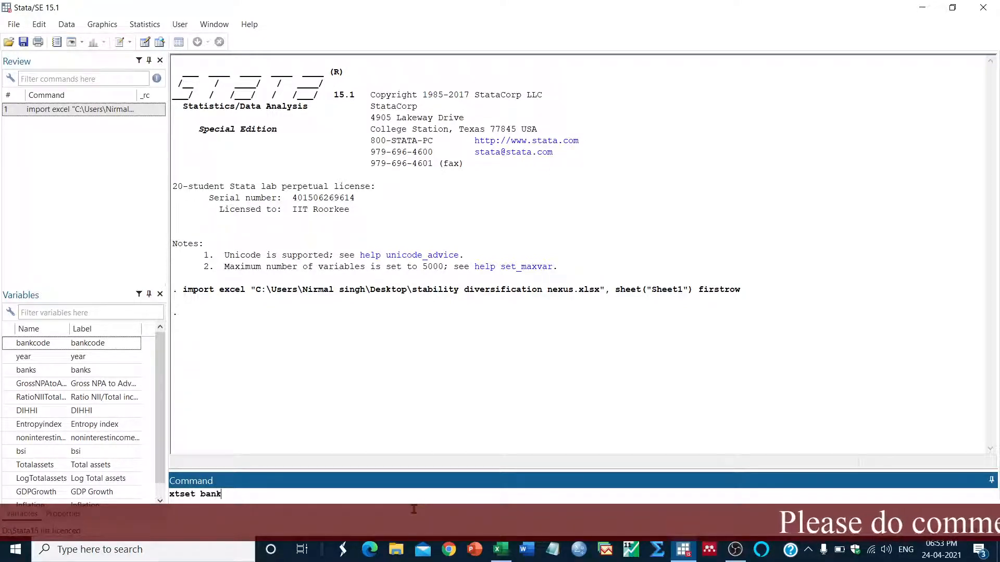
type("code yea")
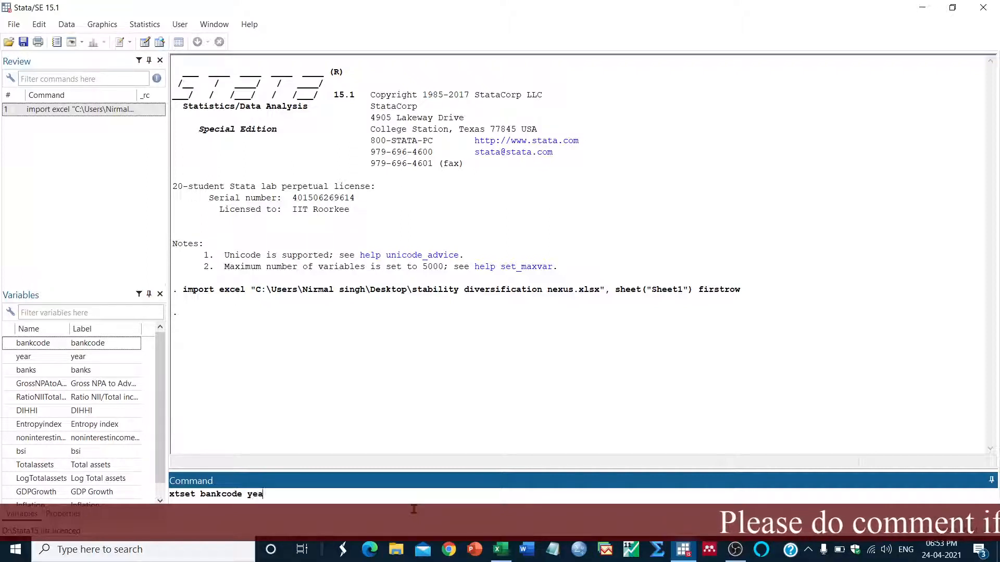
type("r")
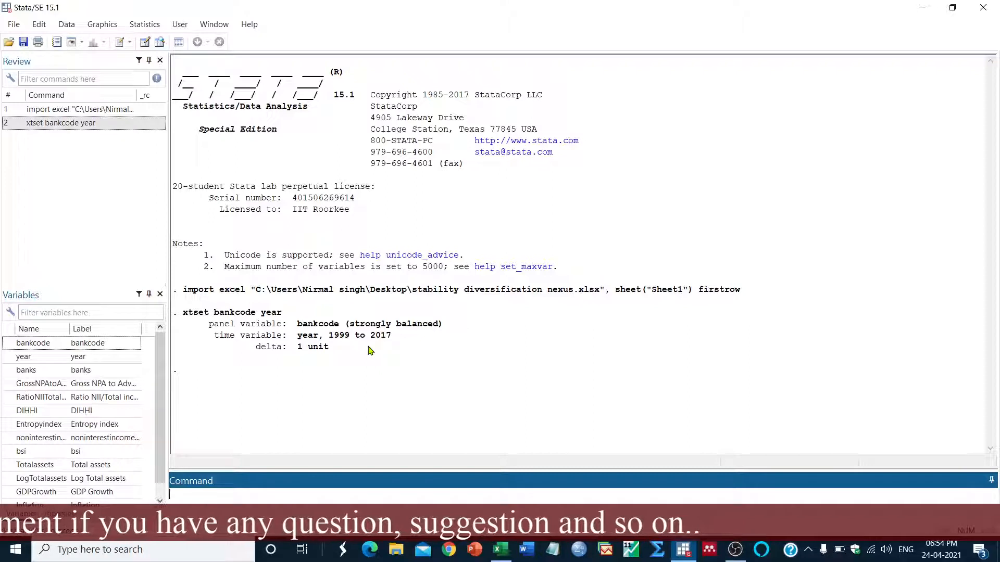
mouse_move(433, 336)
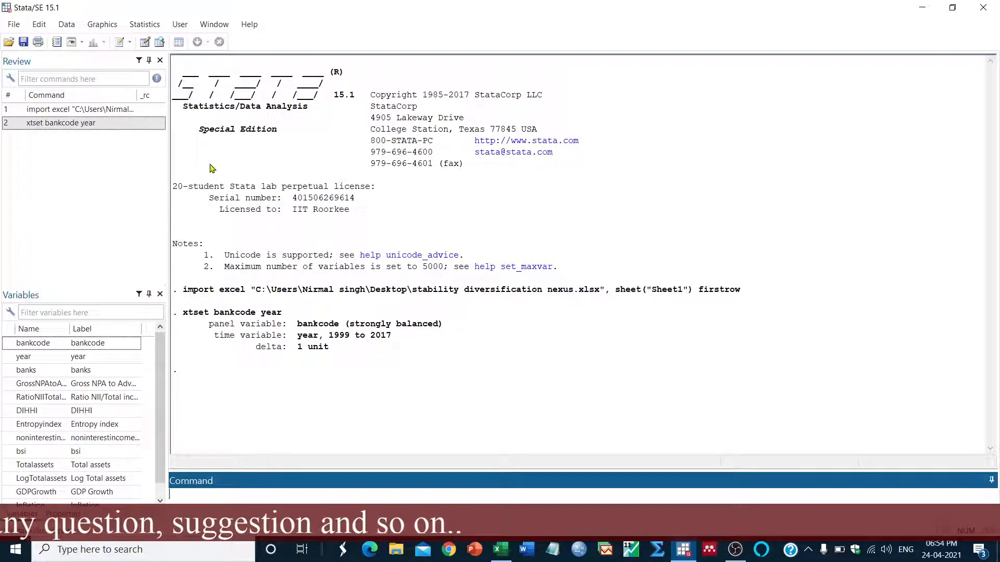
- From the Statistics menu, reach the Declare dataset to be panel data dialog
left_click(144, 24)
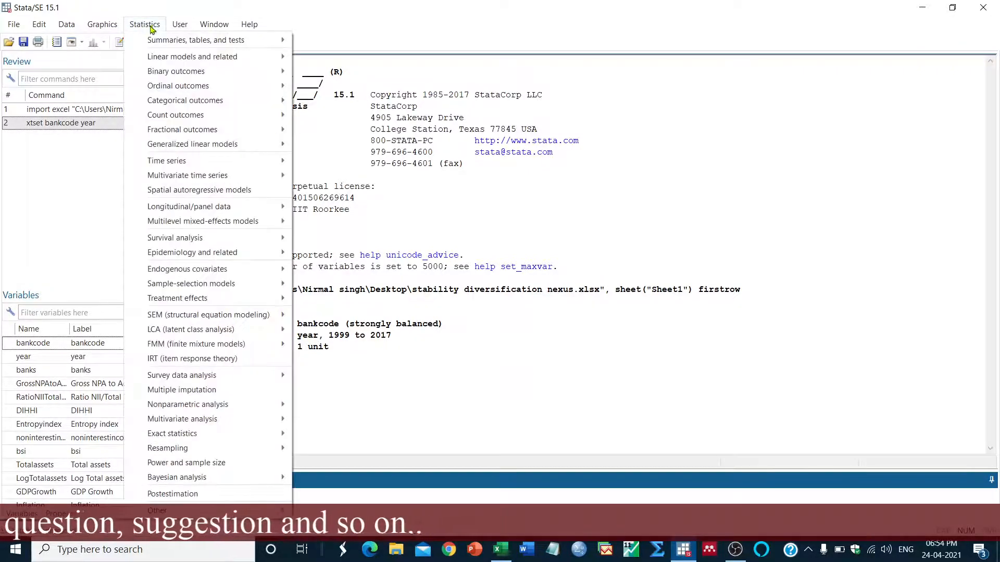
mouse_move(188, 206)
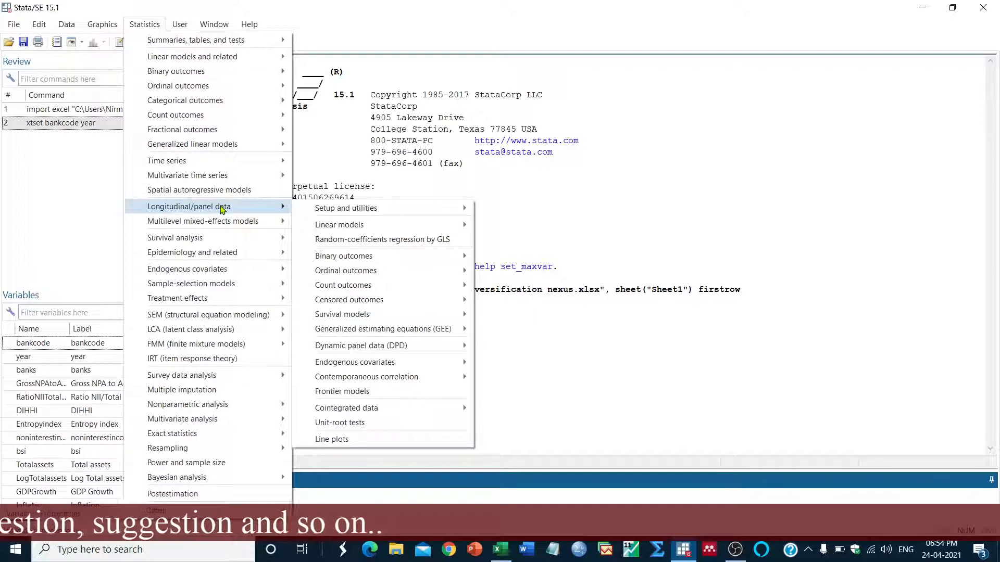
mouse_move(346, 208)
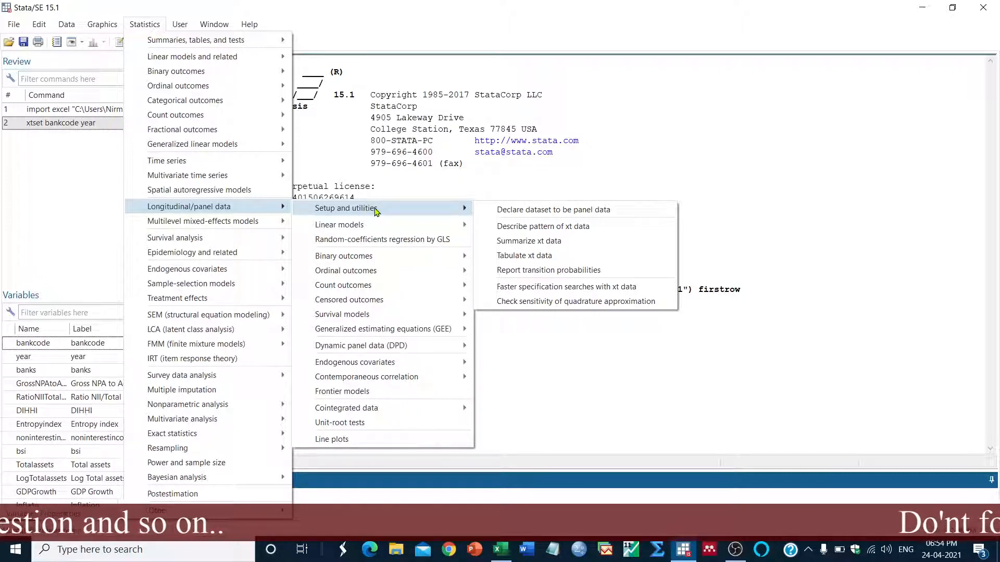
mouse_move(421, 219)
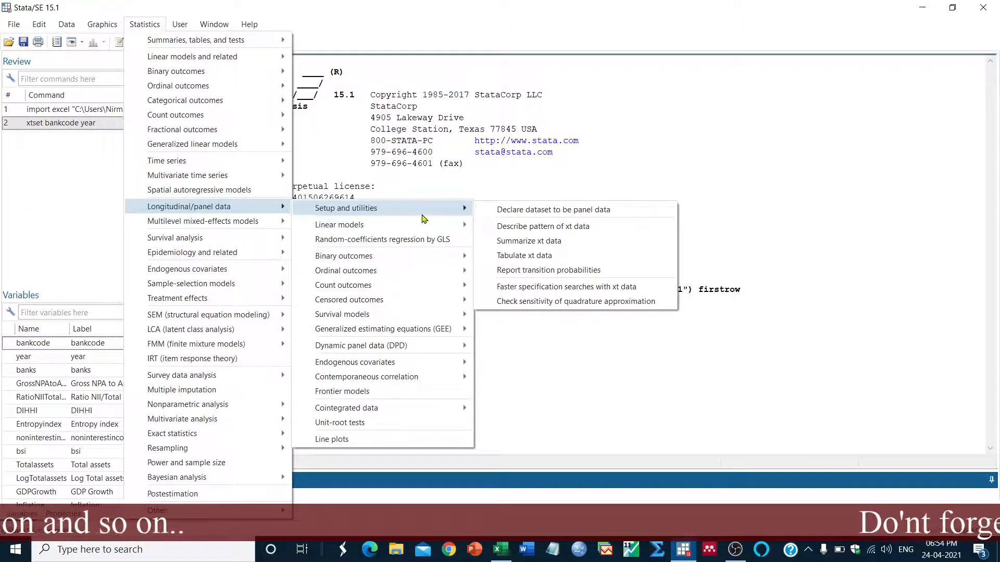
mouse_move(302, 217)
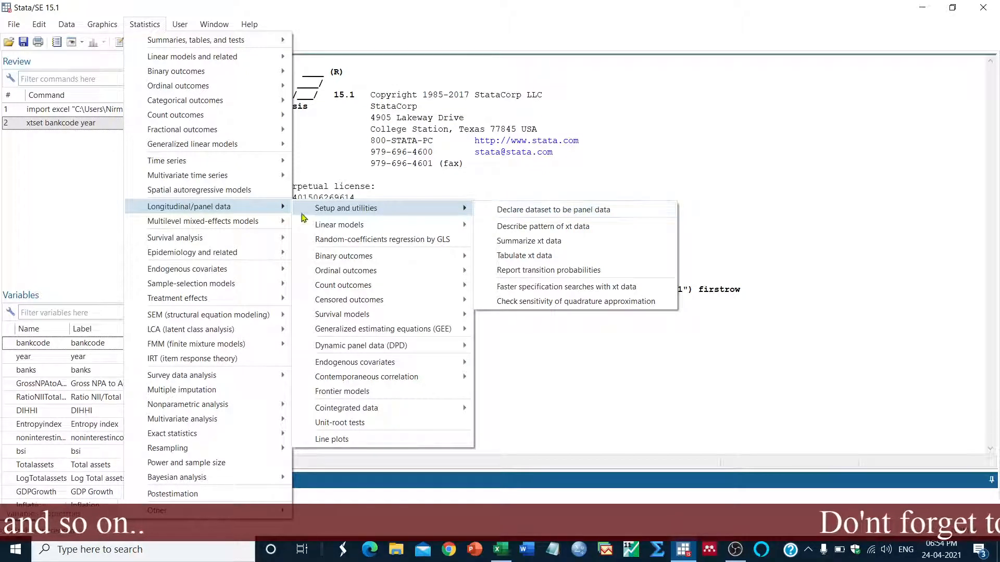
mouse_move(260, 214)
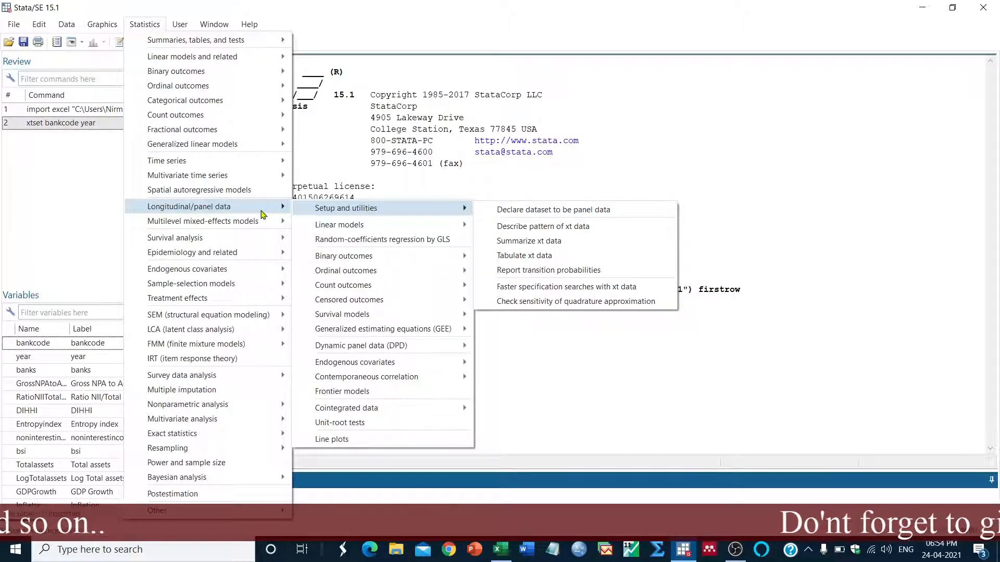
mouse_move(357, 214)
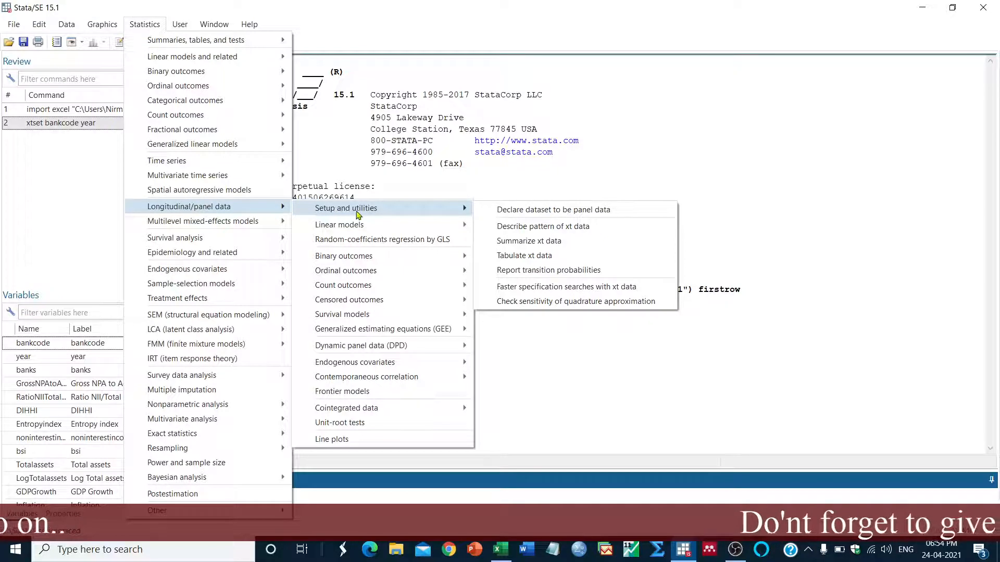
mouse_move(552, 209)
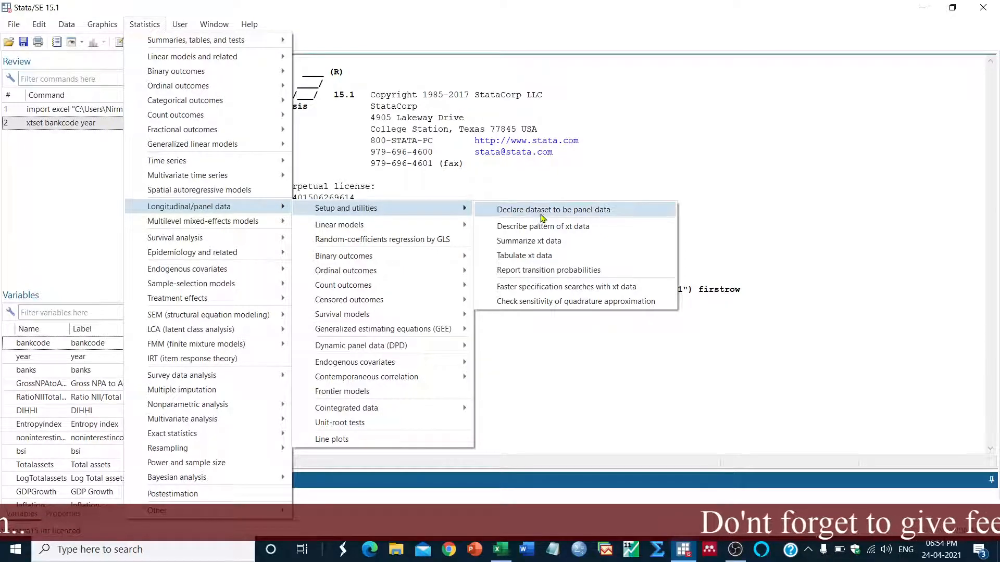
left_click(552, 209)
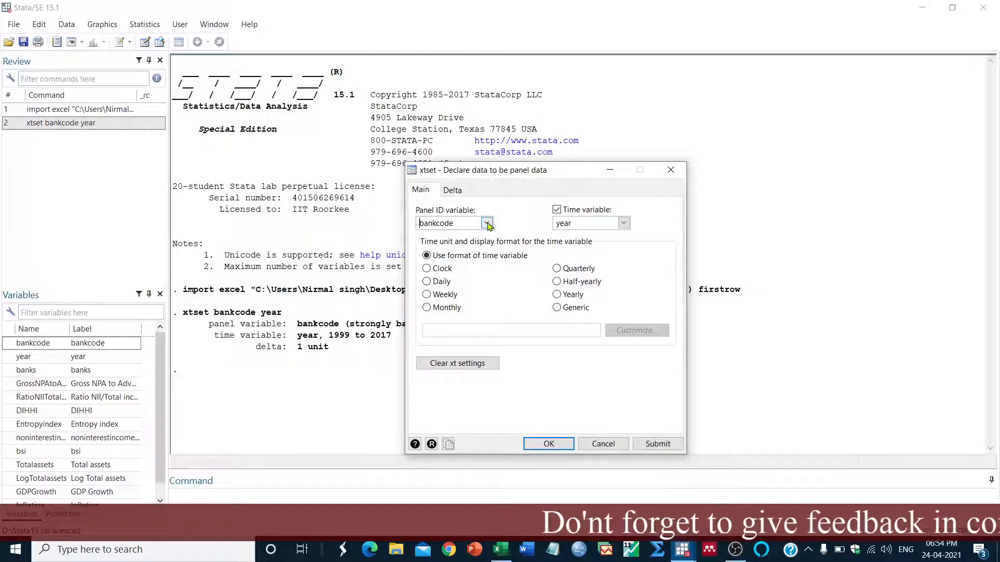
- In the xtset dialog keep bankcode as Panel ID variable and year as Time variable
left_click(487, 223)
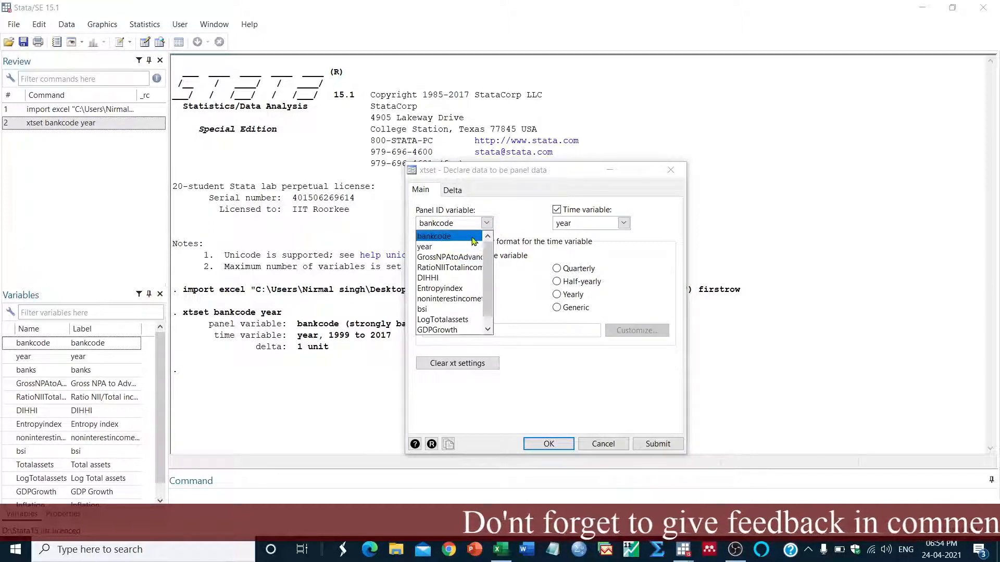
left_click(434, 237)
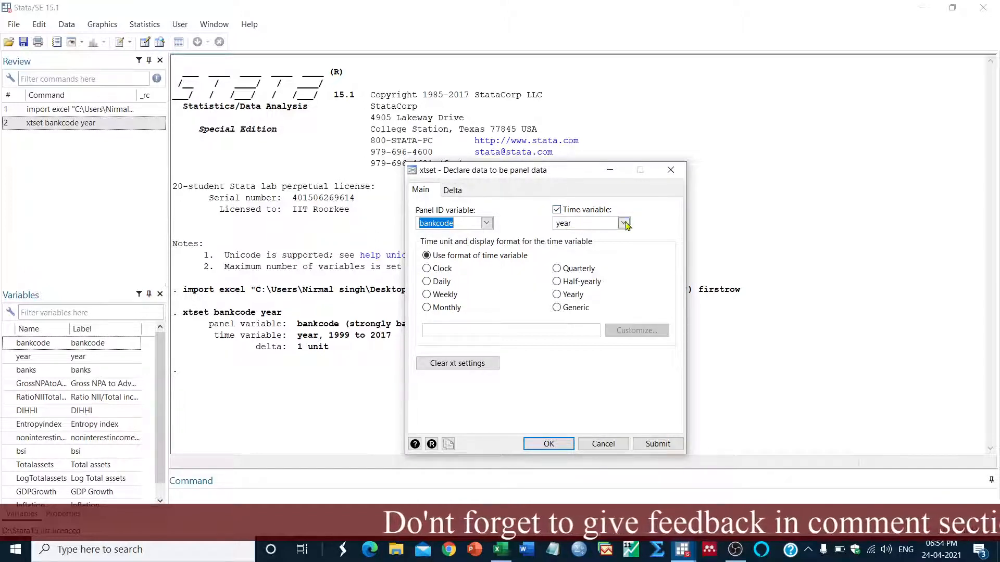
left_click(624, 223)
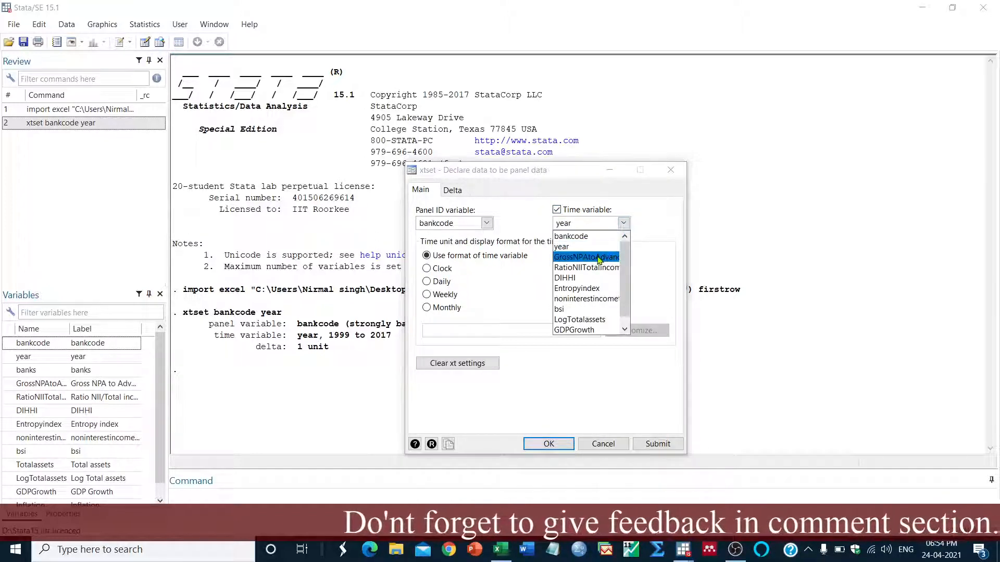
left_click(562, 246)
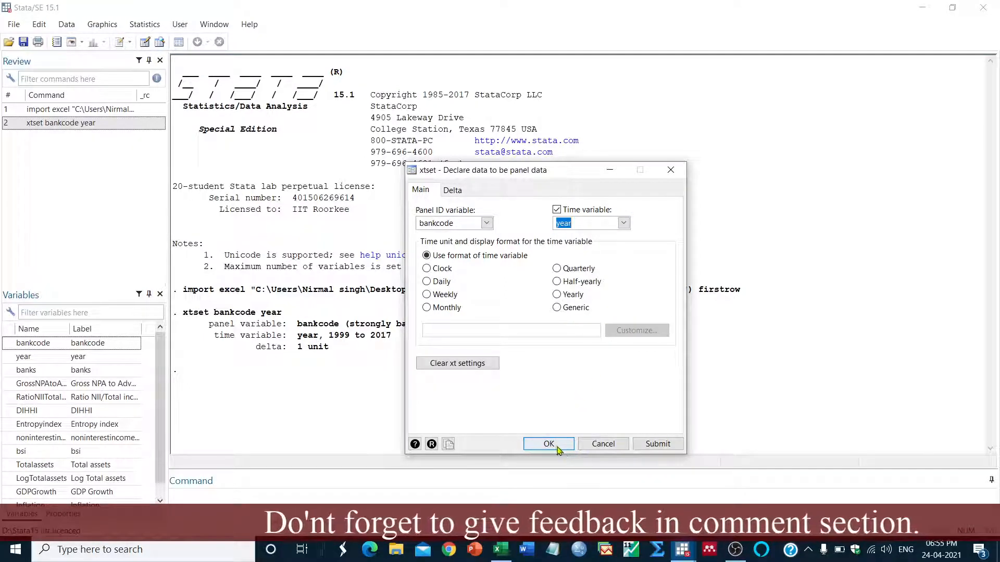
- Submit the panel declaration twice, then apply it with OK to close the dialog
left_click(657, 444)
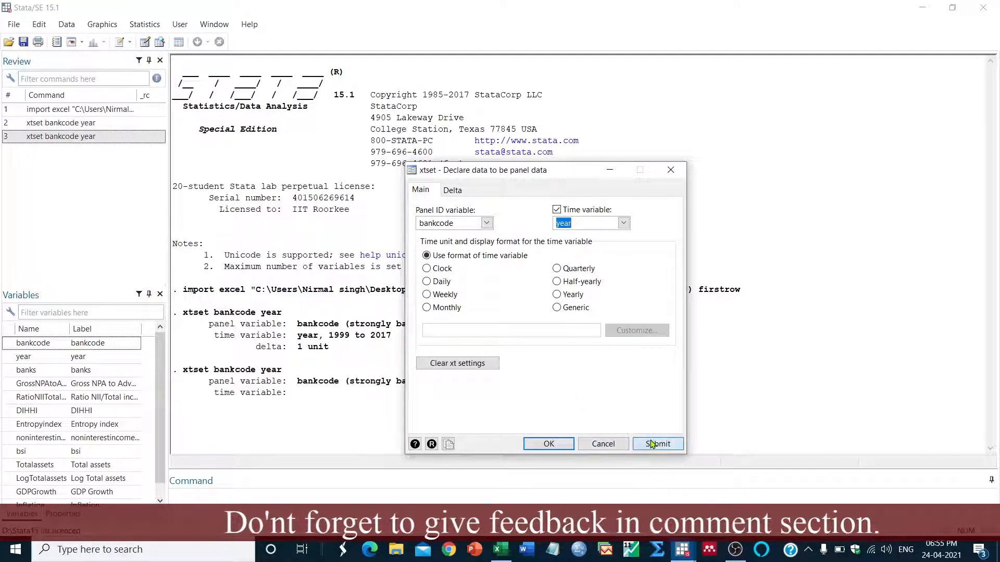
left_click(658, 444)
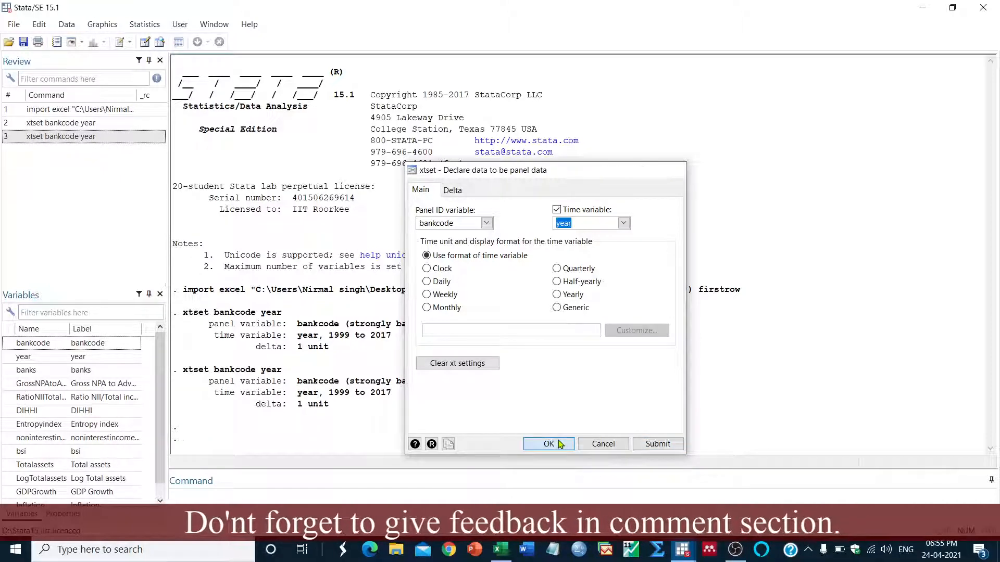
left_click(546, 444)
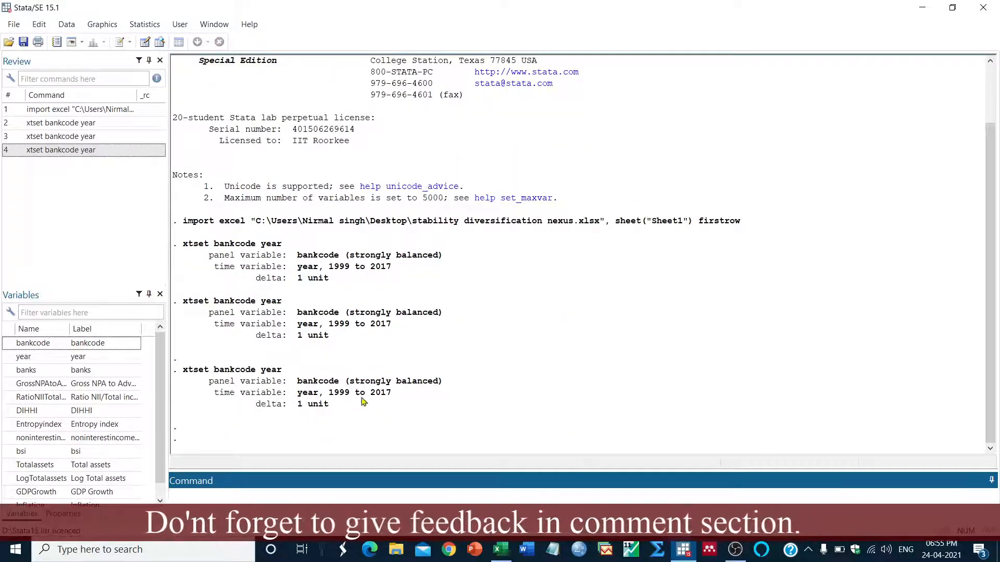